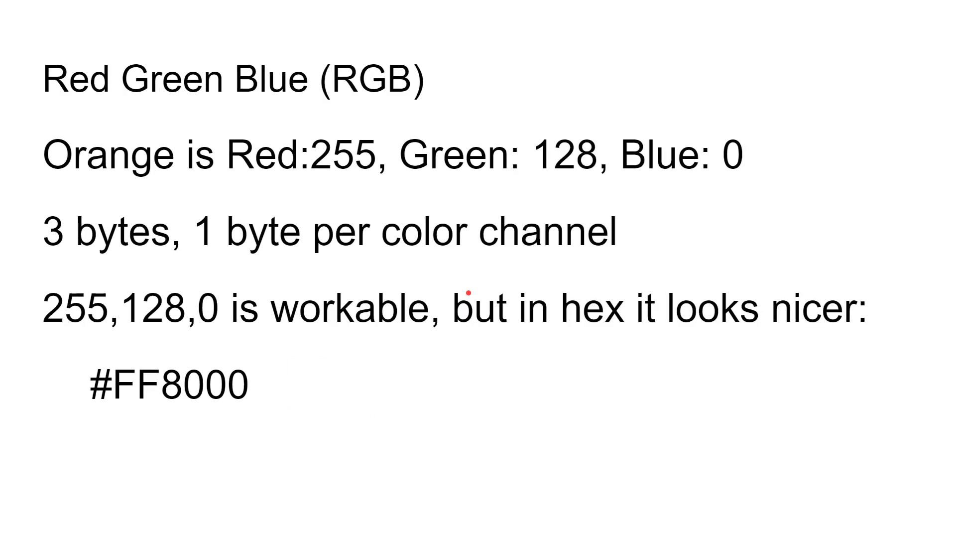
Step: Mark the Basic colors table's hex codes with the laser pointer, tracing down to Yellow's #FFFF00
drag(164, 177, 305, 201)
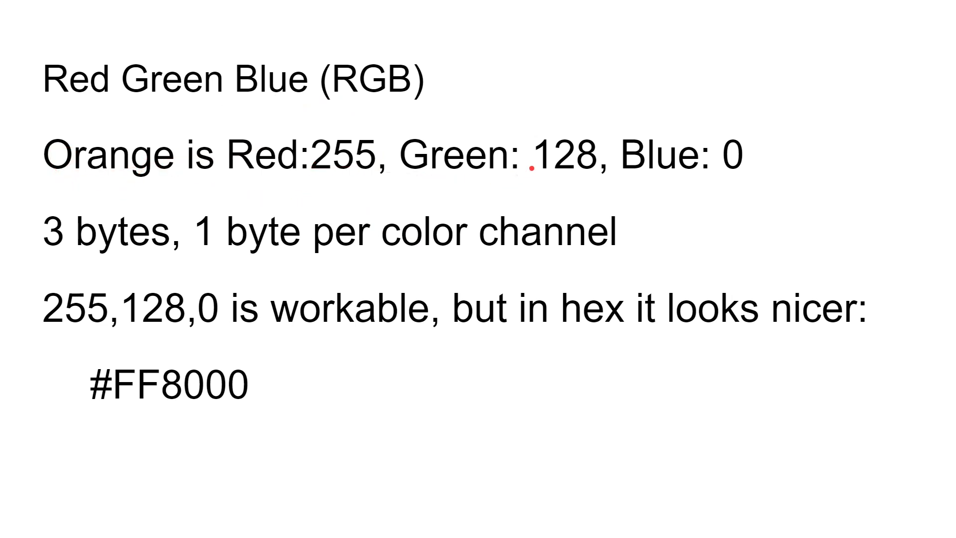
drag(518, 222, 634, 259)
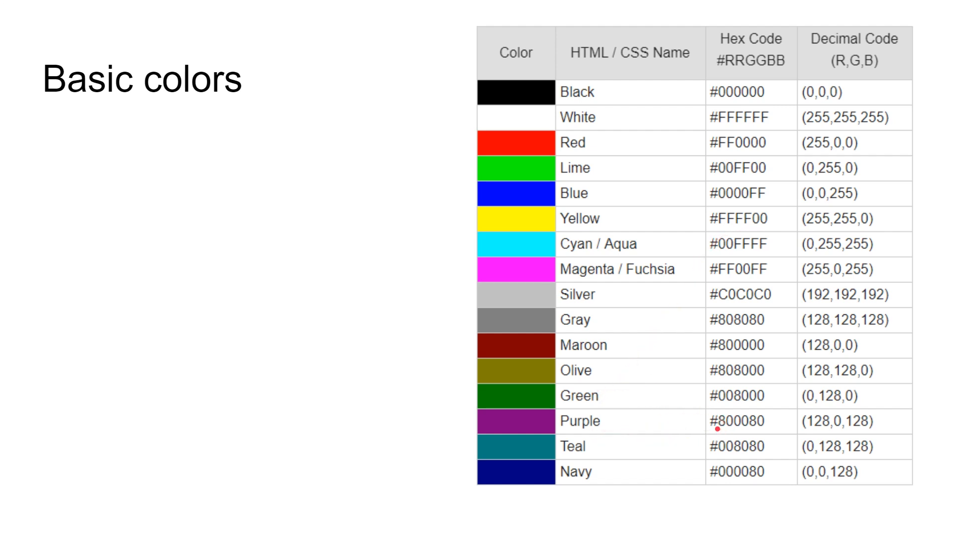
mouse_move(739, 456)
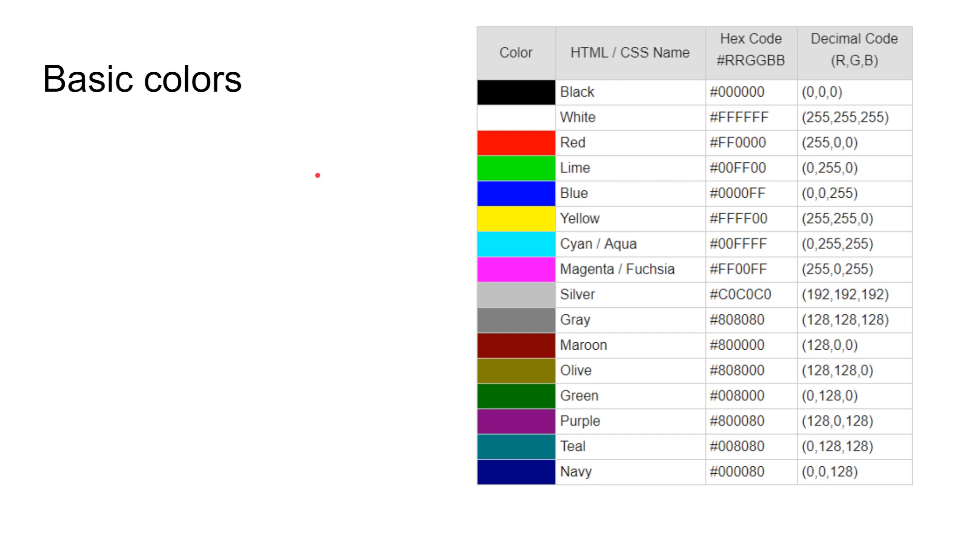
drag(678, 119, 738, 219)
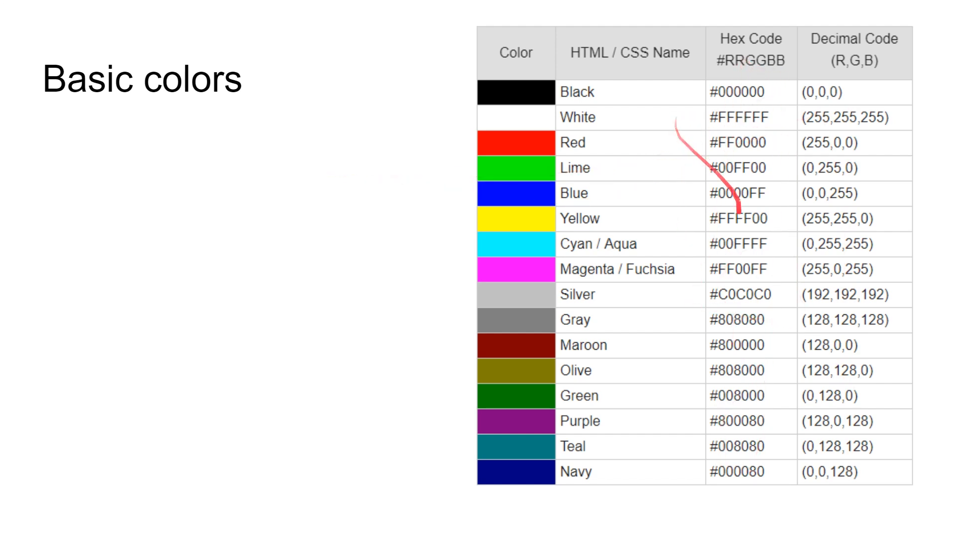